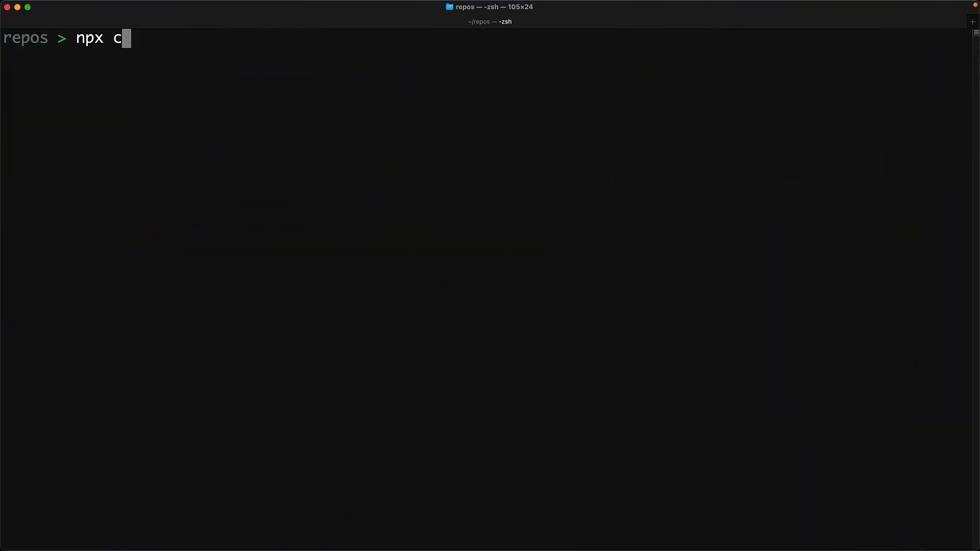
Scaffold demo-razzle from the with-typescript example, enter its folder, and open it with 'code .'
{"action": "type", "text": "reate-razzle-app demo-razzle"}
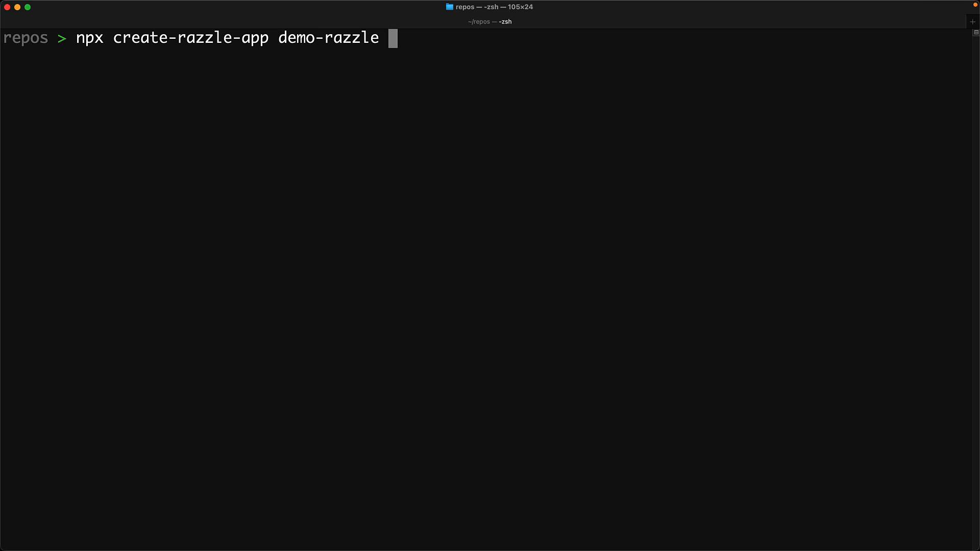
{"action": "type", "text": "--example with-types"}
{"action": "type", "text": "c"}
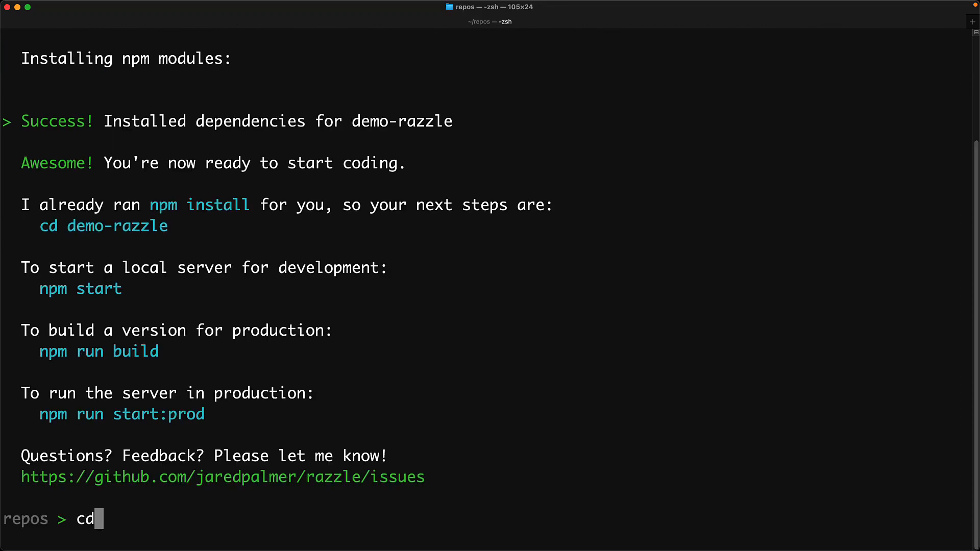
{"action": "type", "text": "demo-razzle"}
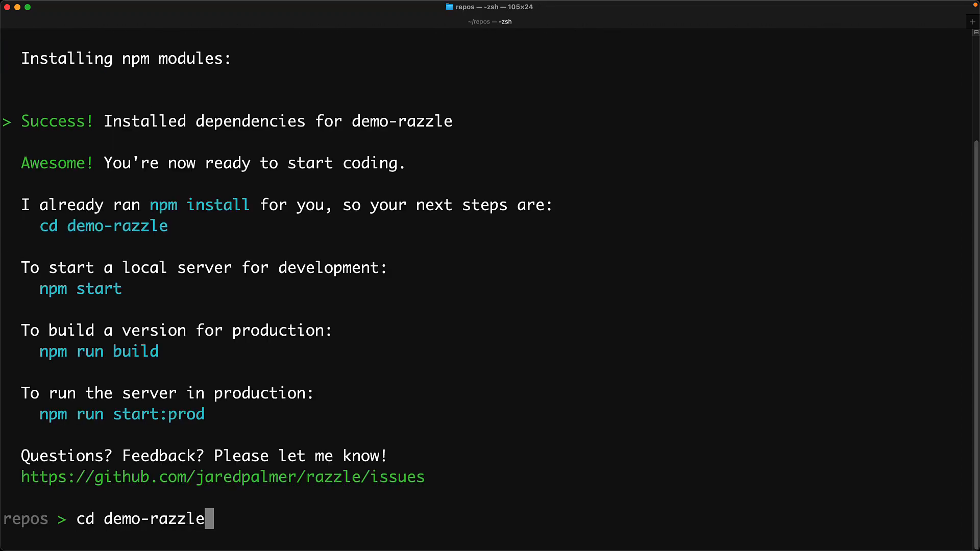
{"action": "type", "text": "code ."}
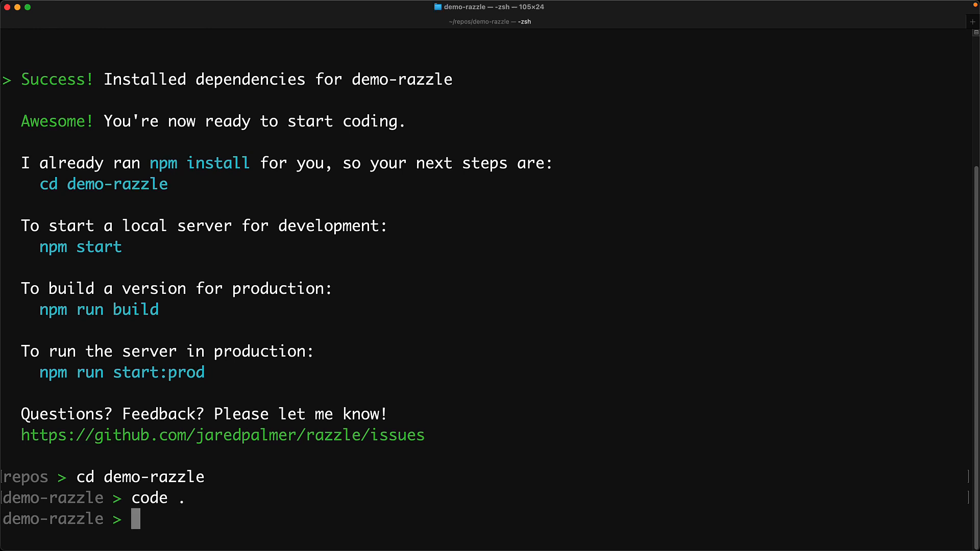
{"action": "key", "text": "Enter"}
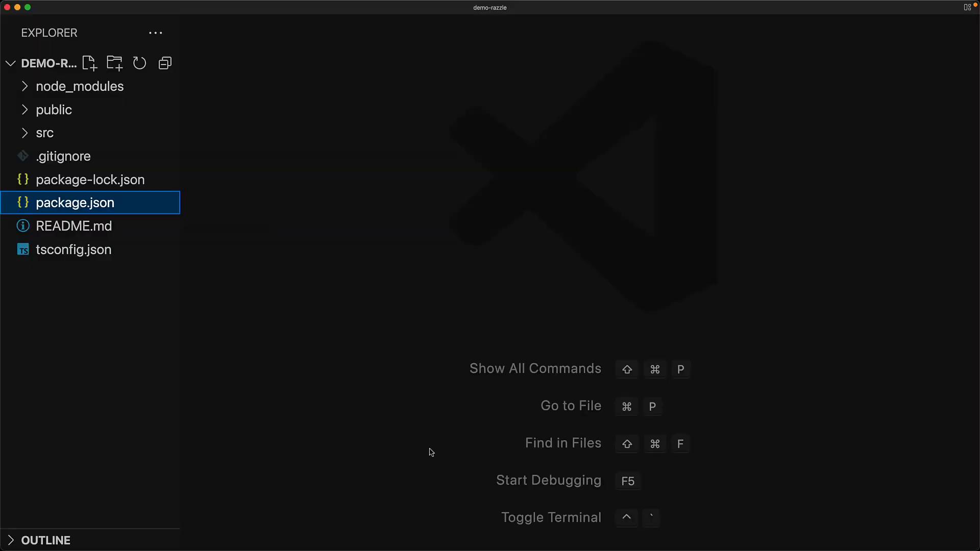
Open package.json for its scripts and tsconfig.json for its compiler options
{"action": "double_click", "coordinate": [75, 202]}
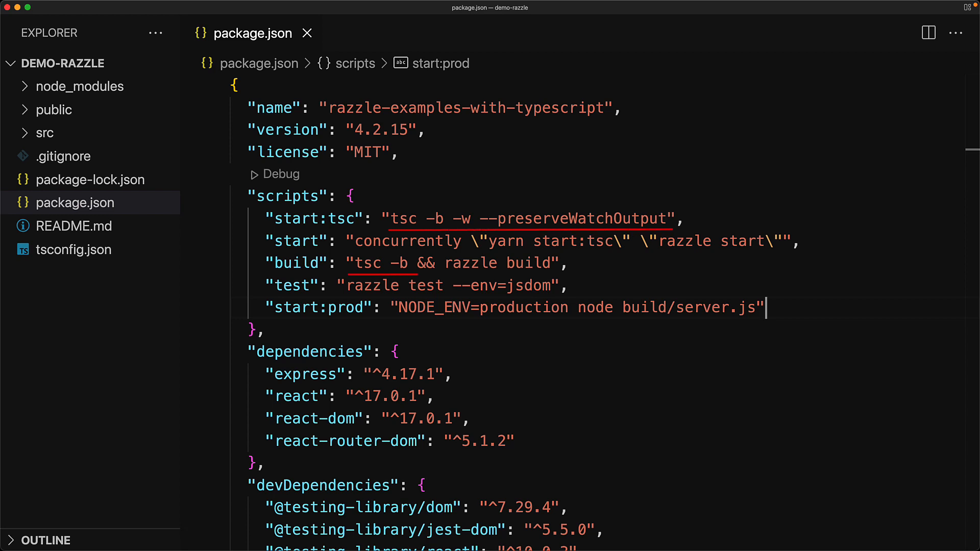
{"action": "left_click", "coordinate": [73, 250]}
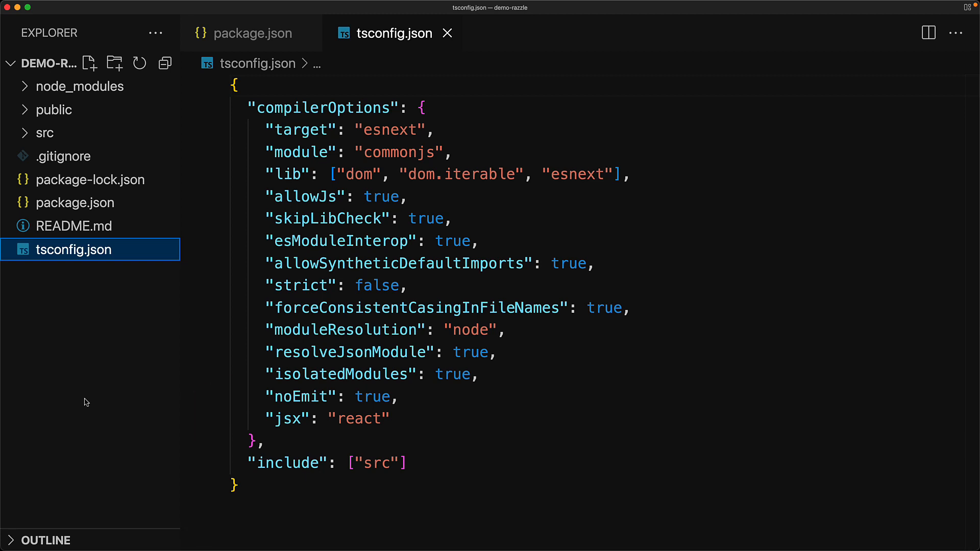
Close the tsconfig.json and package.json editor tabs
{"action": "left_click", "coordinate": [249, 33]}
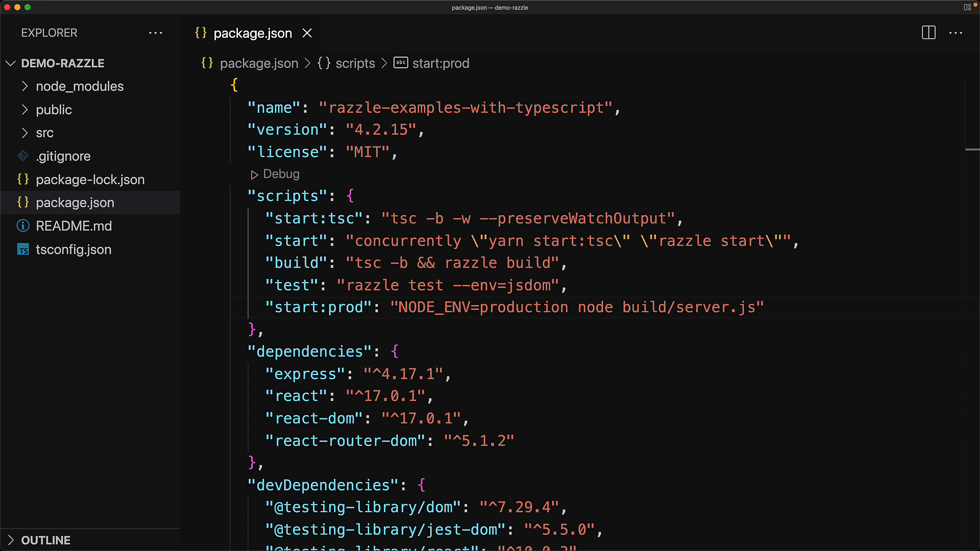
{"action": "left_click", "coordinate": [308, 33]}
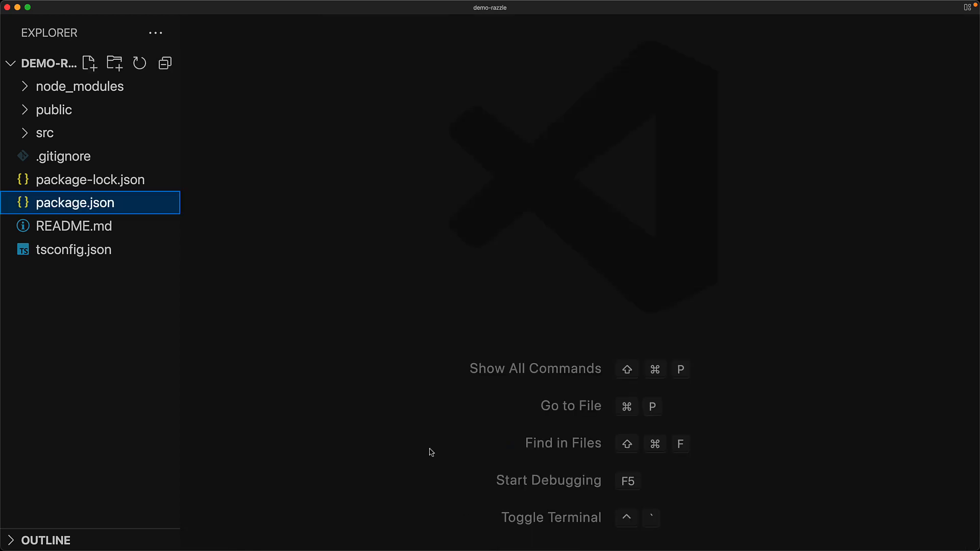
Expand the src folder and open server.tsx
{"action": "left_click", "coordinate": [45, 132]}
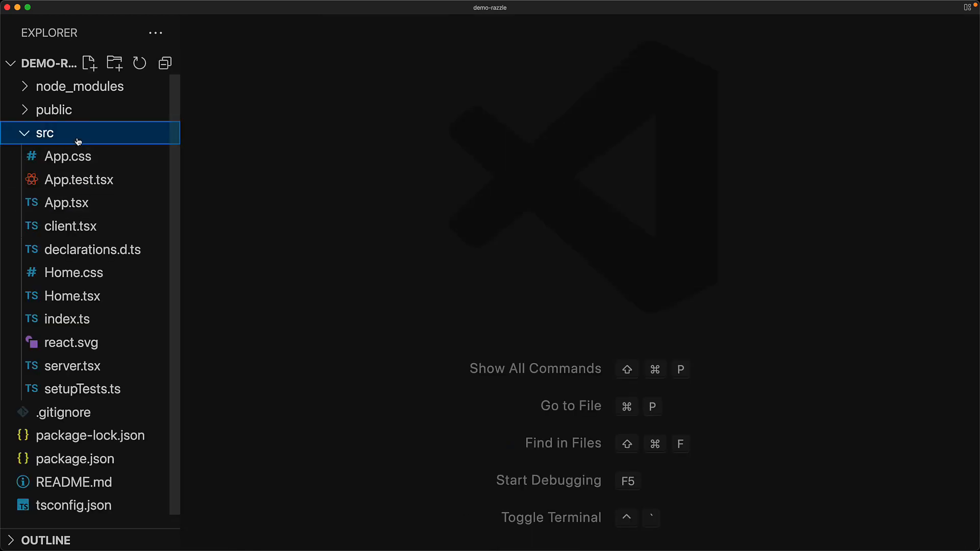
{"action": "double_click", "coordinate": [72, 366]}
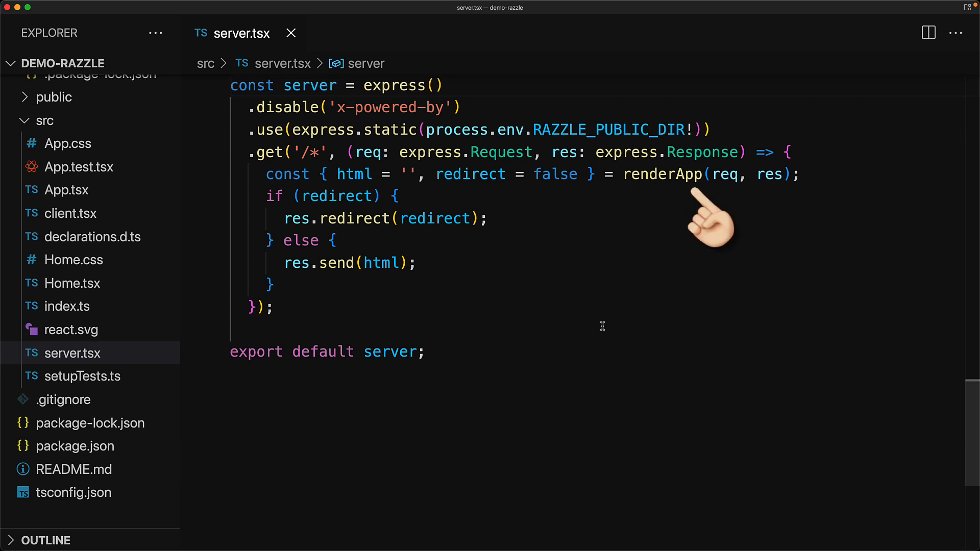
{"action": "mouse_move", "coordinate": [664, 176]}
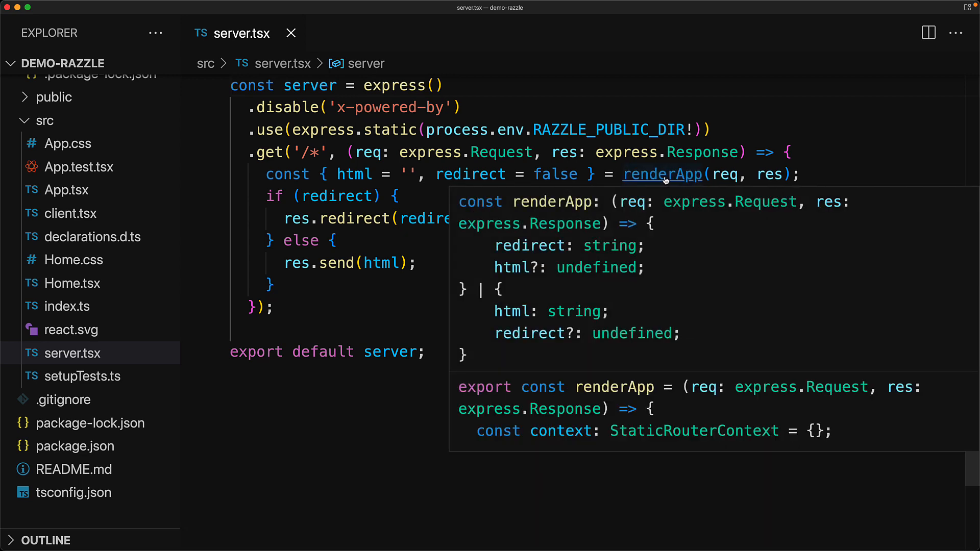
Go from renderApp to its definition, then to the App component in App.tsx
{"action": "left_click", "coordinate": [663, 174]}
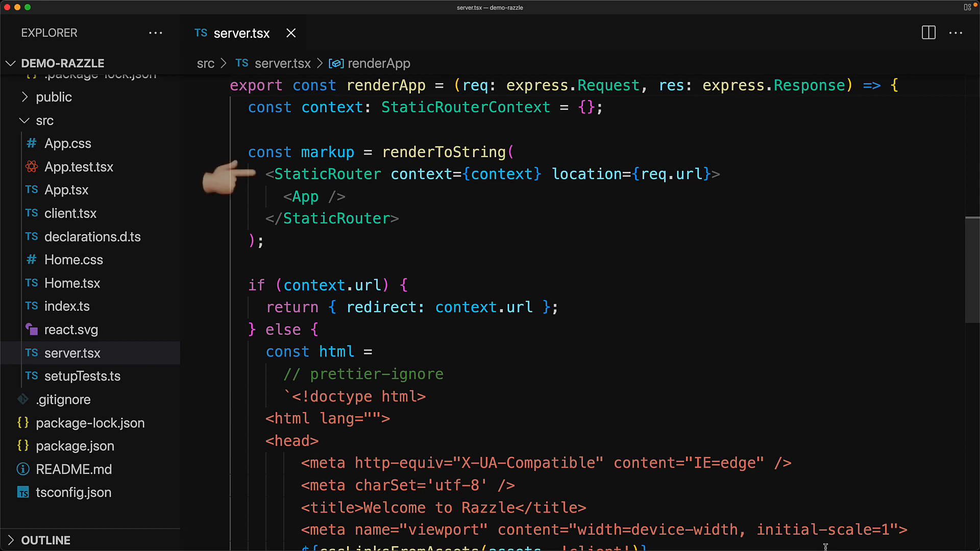
{"action": "mouse_move", "coordinate": [236, 176]}
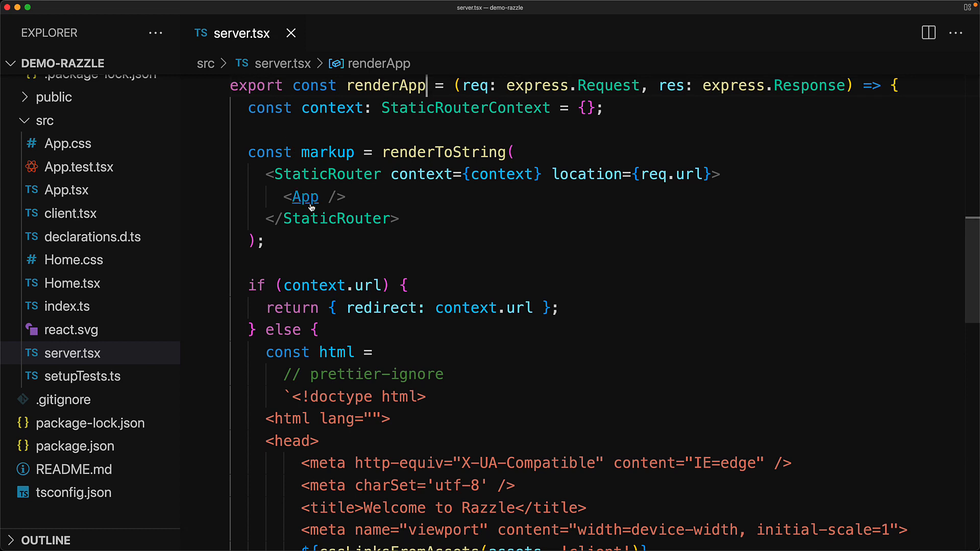
{"action": "left_click", "coordinate": [304, 197]}
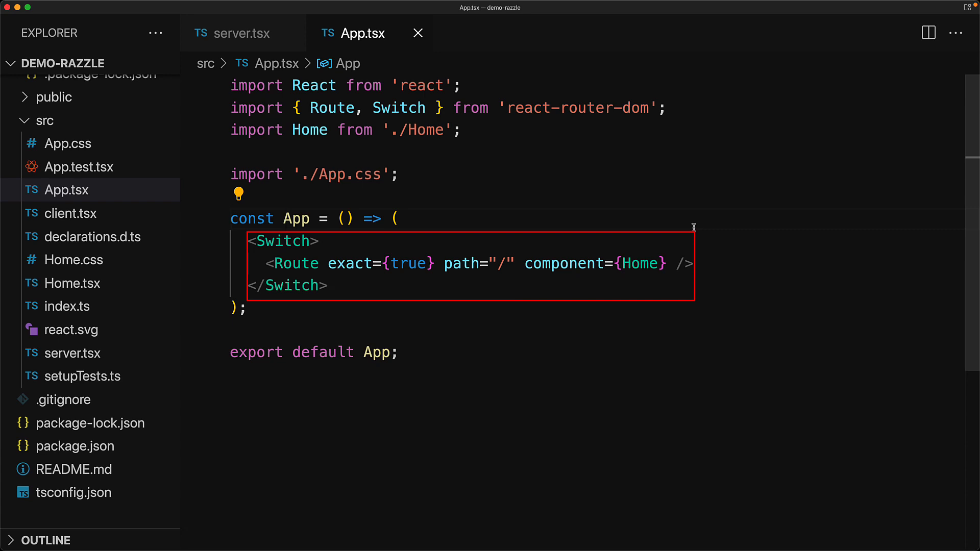
Open the Home.tsx component file from the Explorer
{"action": "left_click", "coordinate": [285, 219]}
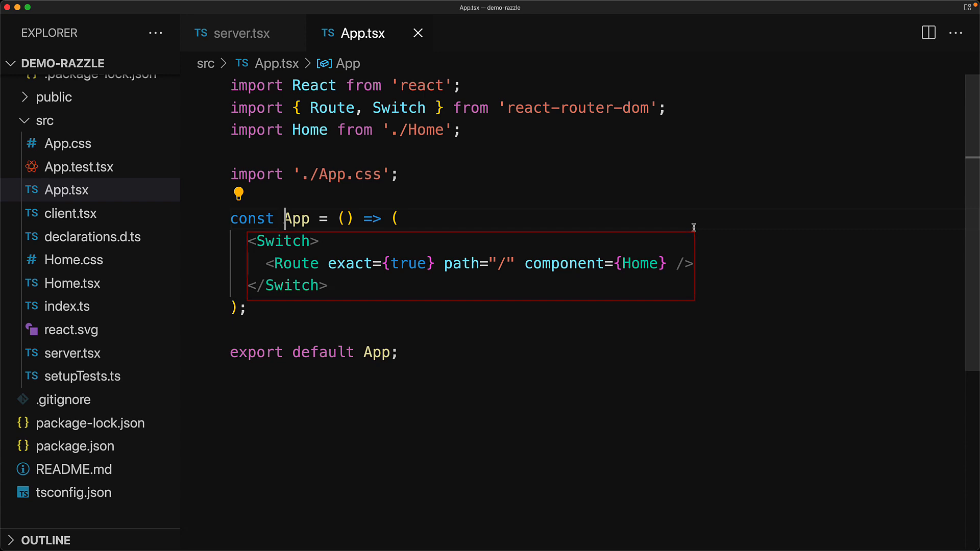
{"action": "left_click", "coordinate": [631, 344]}
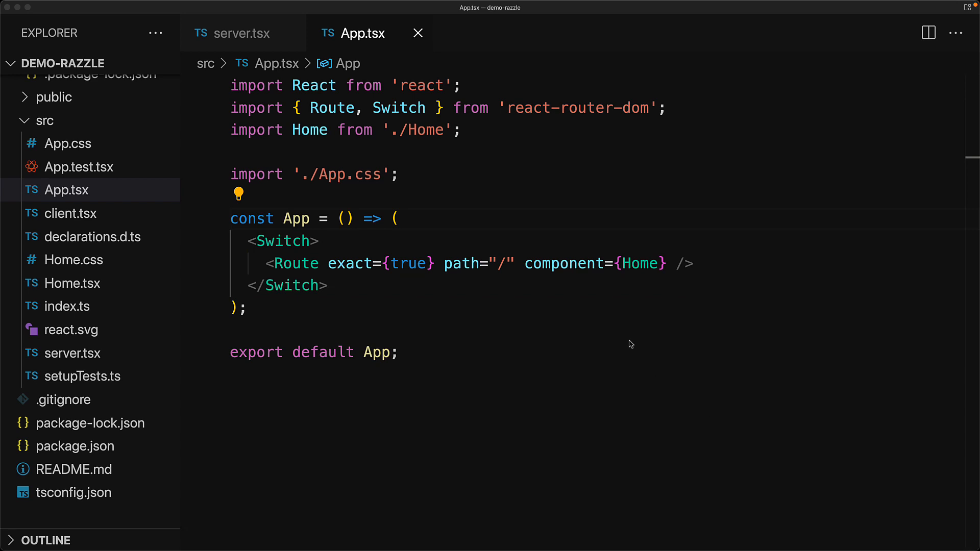
{"action": "left_click", "coordinate": [72, 284]}
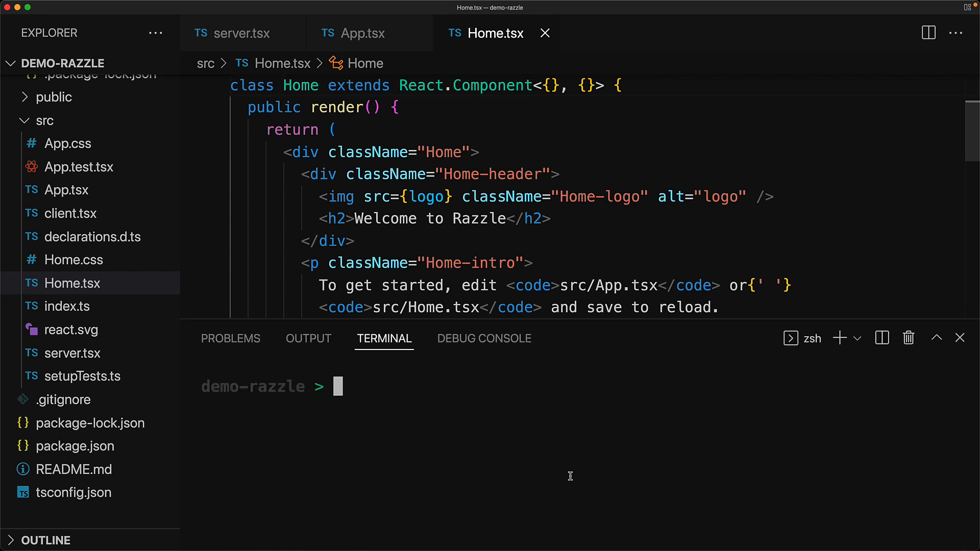
Run npm start in the integrated terminal
{"action": "type", "text": "npm s"}
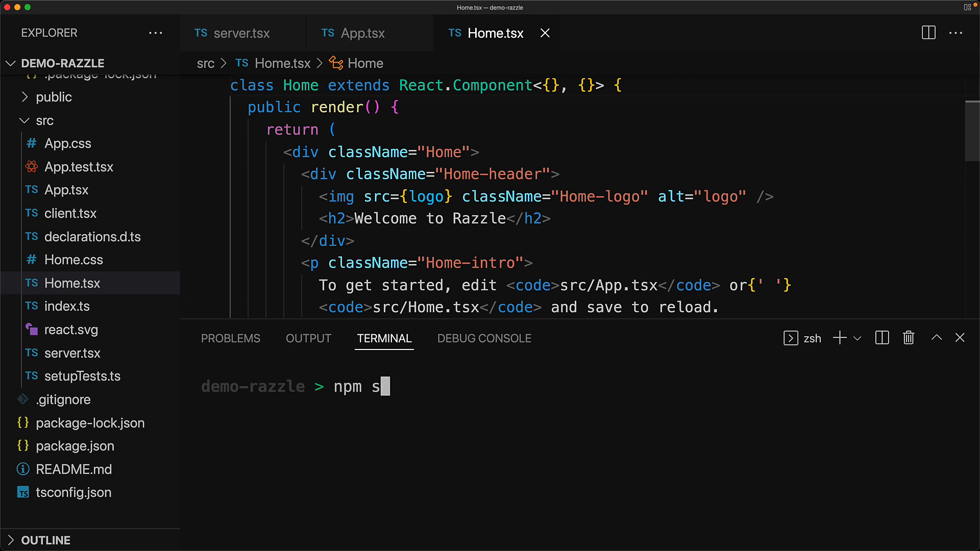
{"action": "key", "text": "Enter"}
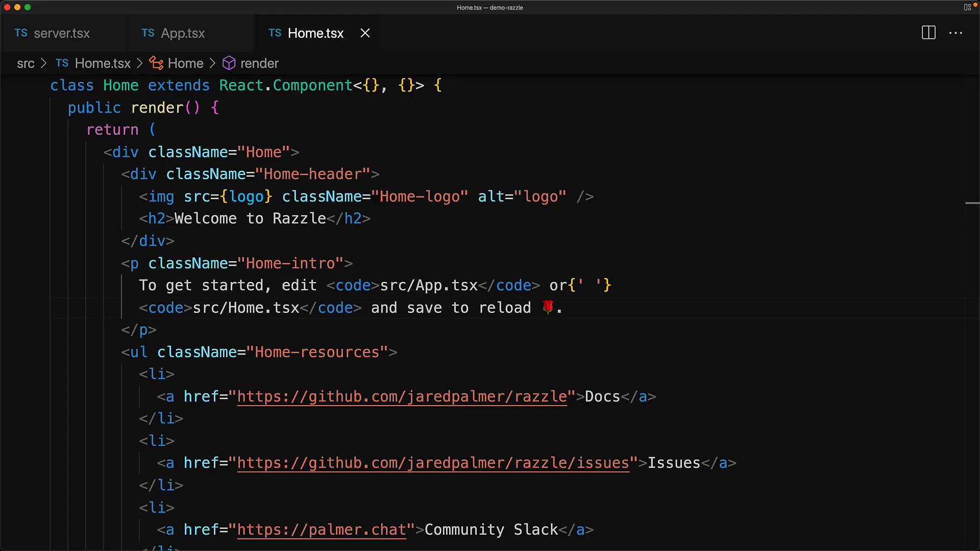
In server.tsx, add a GET /api/hello route sending 'Hi There 👋'
{"action": "left_click", "coordinate": [61, 32]}
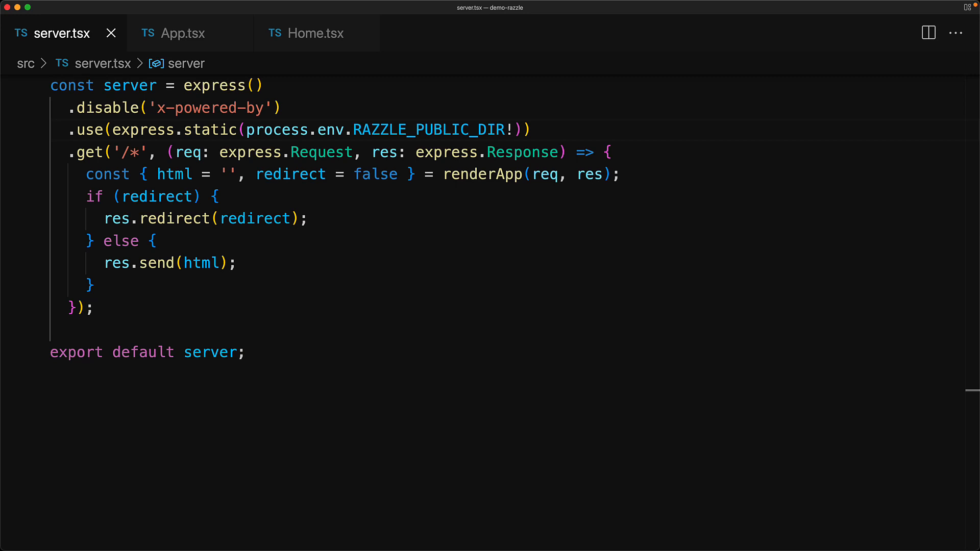
{"action": "type", "text": ".get('/api/hello', (req,res) => res.s"}
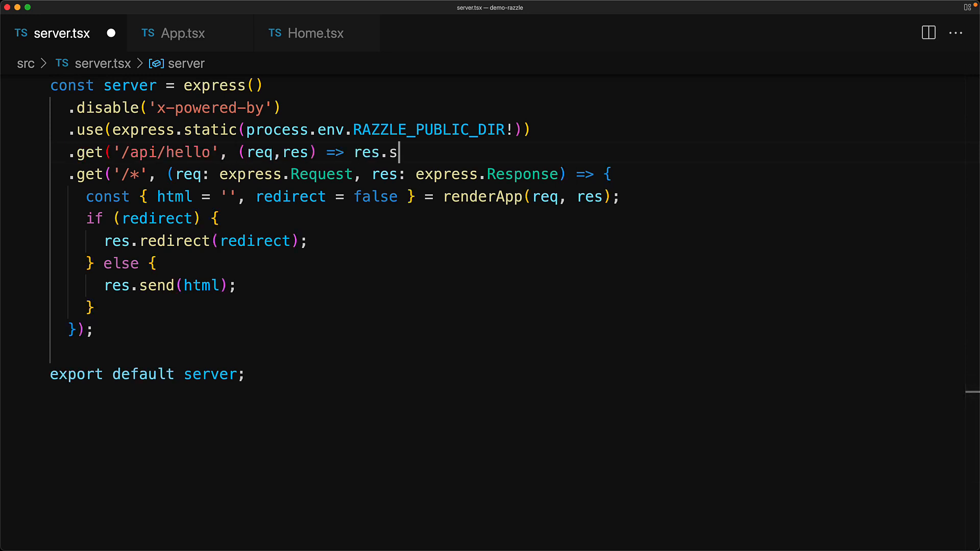
{"action": "type", "text": "end('Hi There 👋')"}
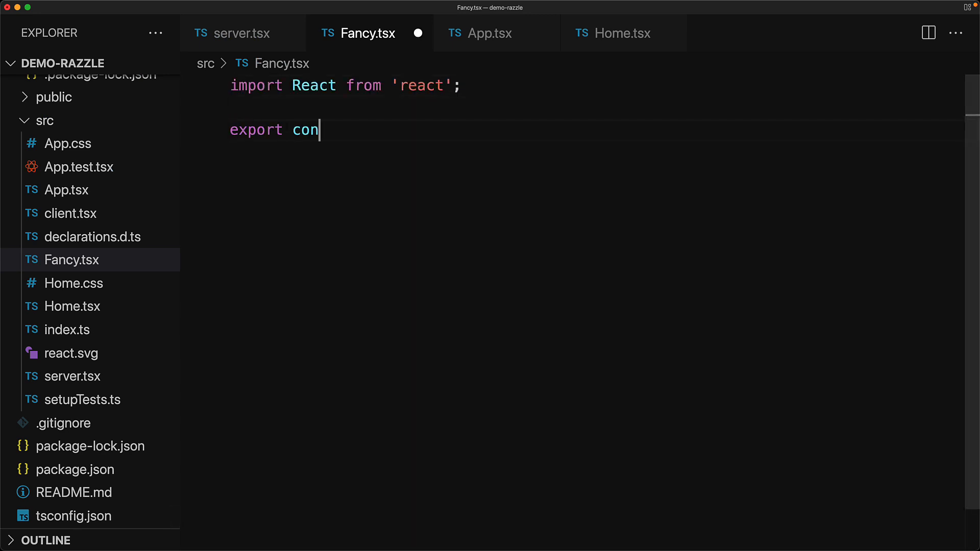
Export Fancy rendering 'I'm so Fancy 🖌' and route it in App.tsx with auto-import
{"action": "type", "text": "st Fancy = () => <div>I'm so Fancy 🖌</div>;"}
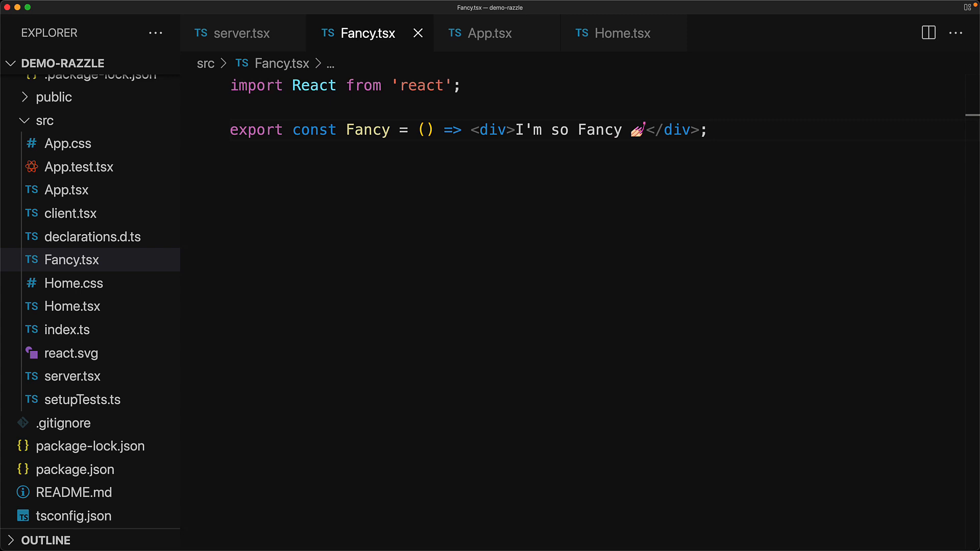
{"action": "left_click", "coordinate": [492, 34]}
{"action": "type", "text": "<Route exact={true} path=\"/fancy"}
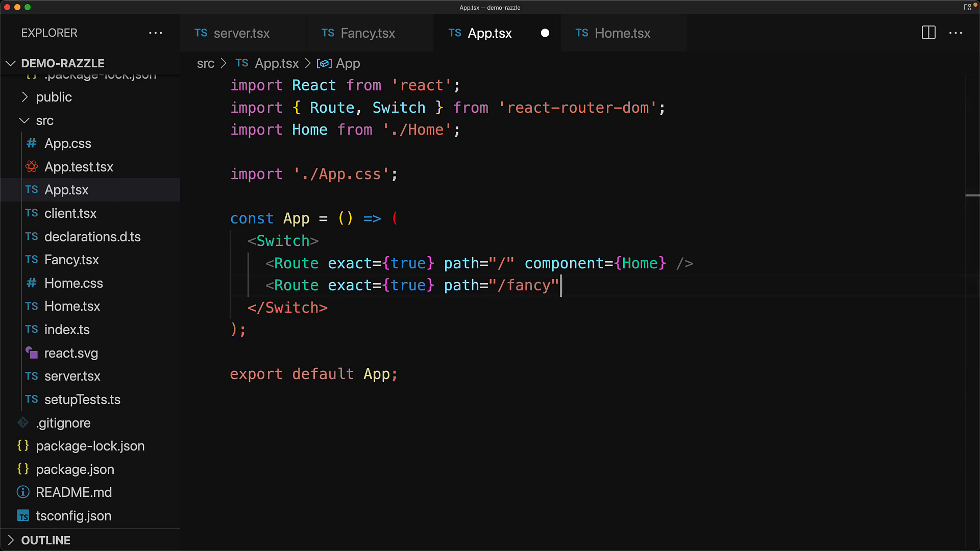
{"action": "type", "text": "component={Fancy} />"}
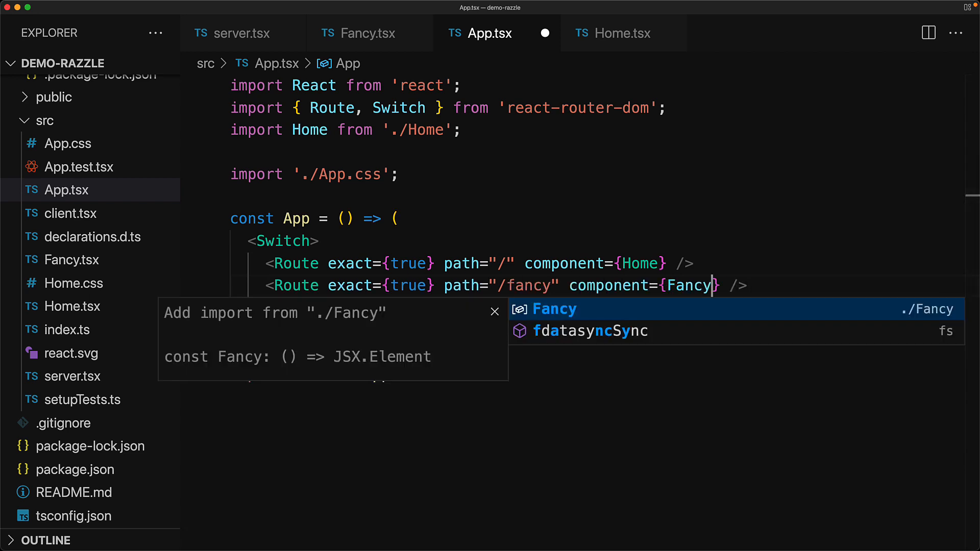
{"action": "left_click", "coordinate": [554, 309]}
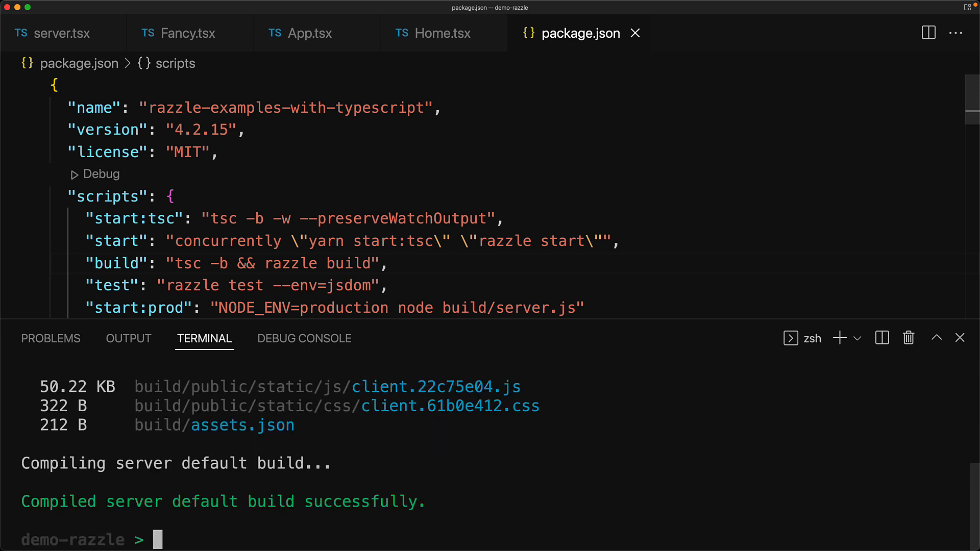
Run npm run start:prod, then open src/index.ts
{"action": "type", "text": "npm run start:prod"}
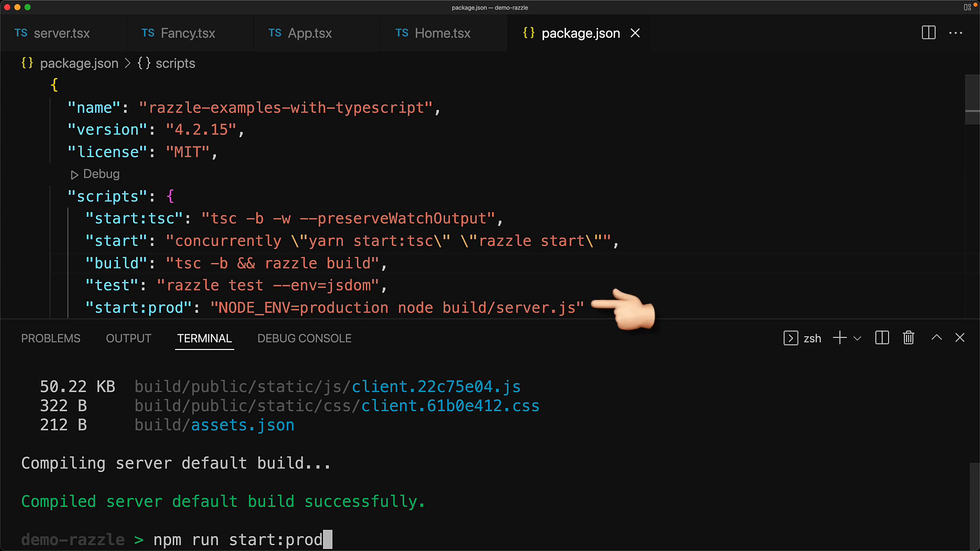
{"action": "key", "text": "Enter"}
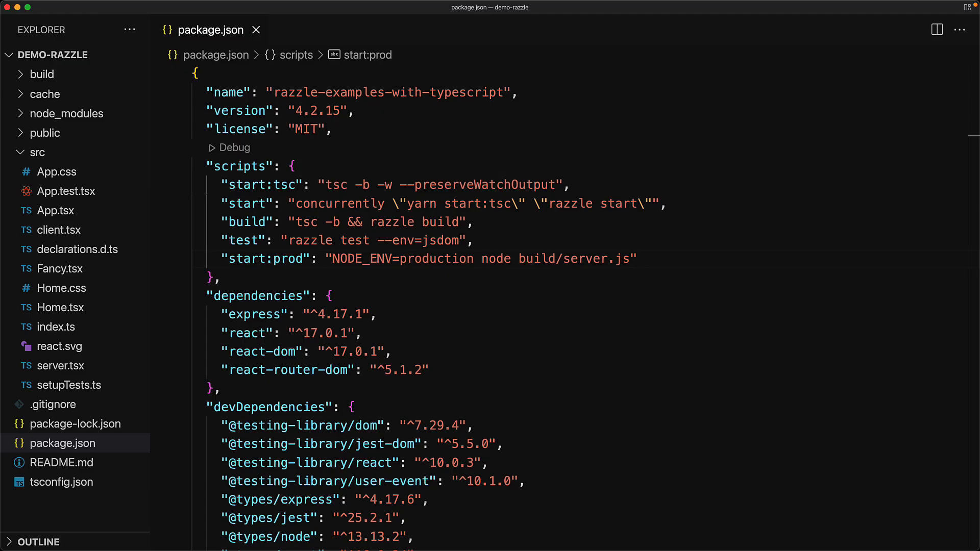
{"action": "double_click", "coordinate": [56, 327]}
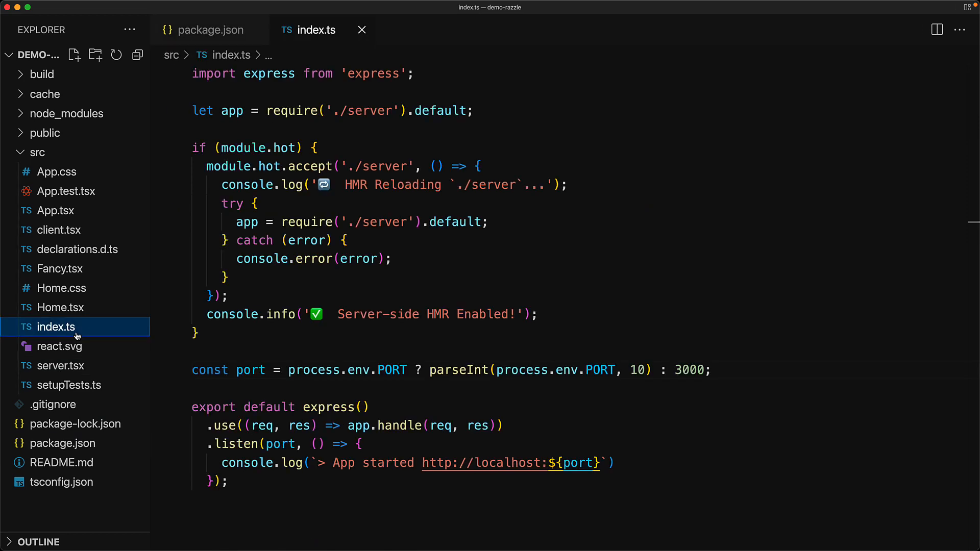